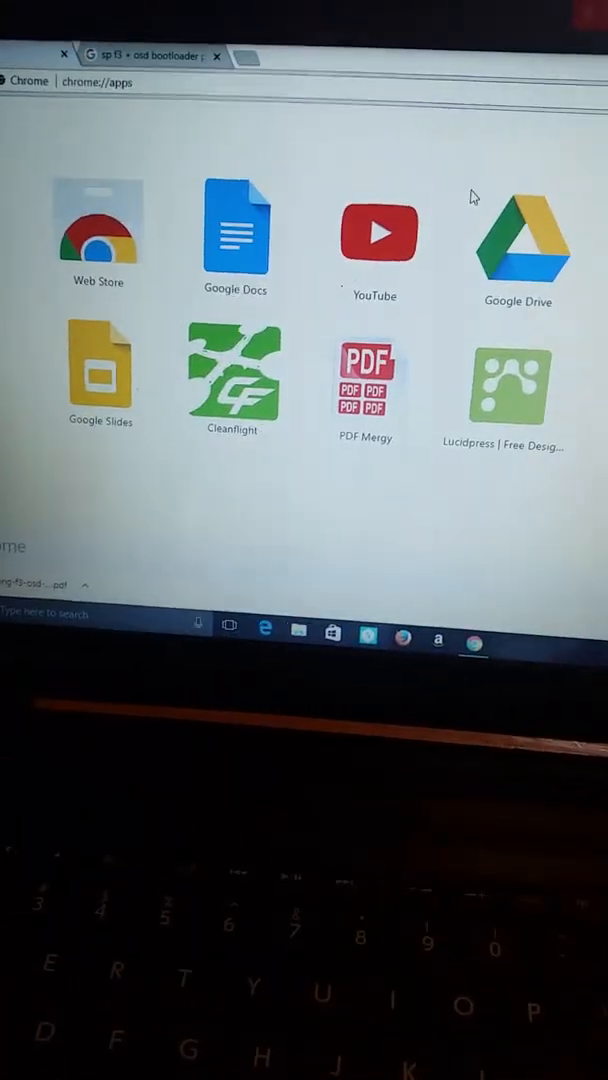
Launch the Cleanflight app from the Chrome Apps launcher
click(230, 376)
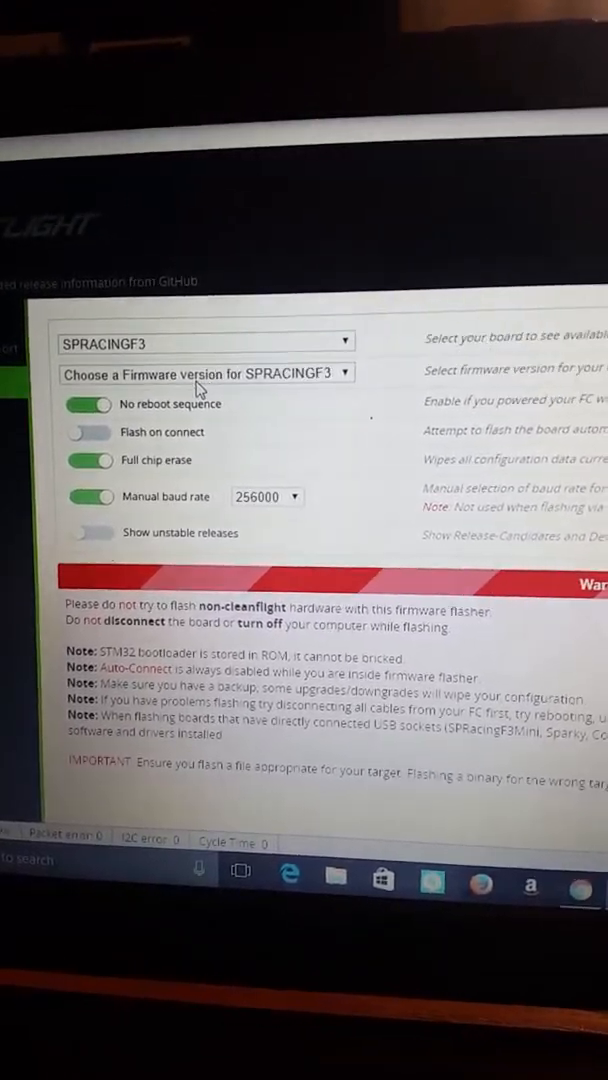
Choose firmware v2.0.3 - SPRACINGF3 (20-06-2017) and enable Flash on connect
click(204, 372)
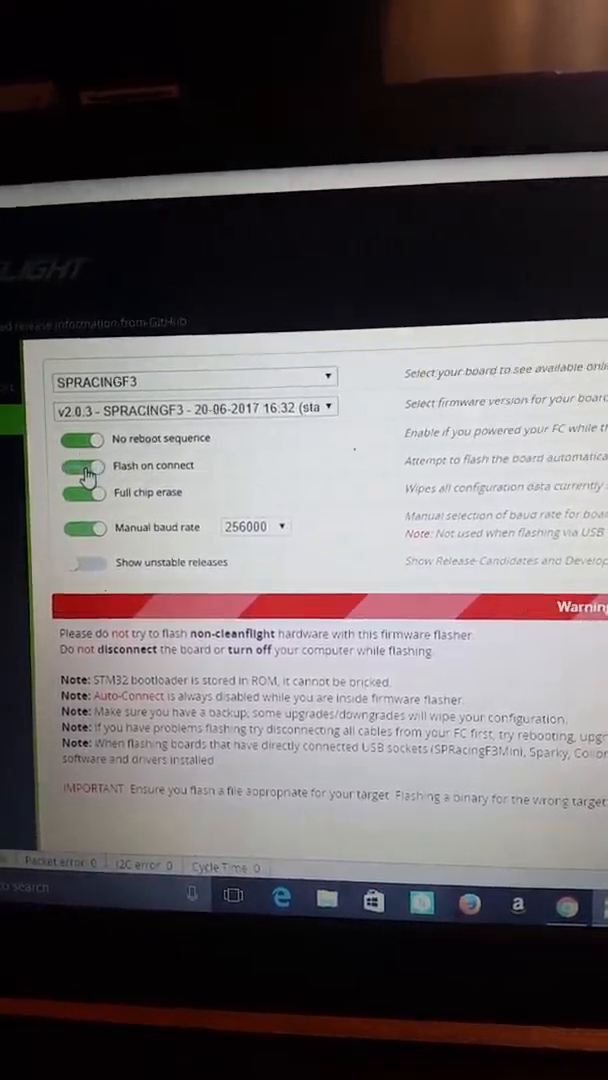
click(84, 464)
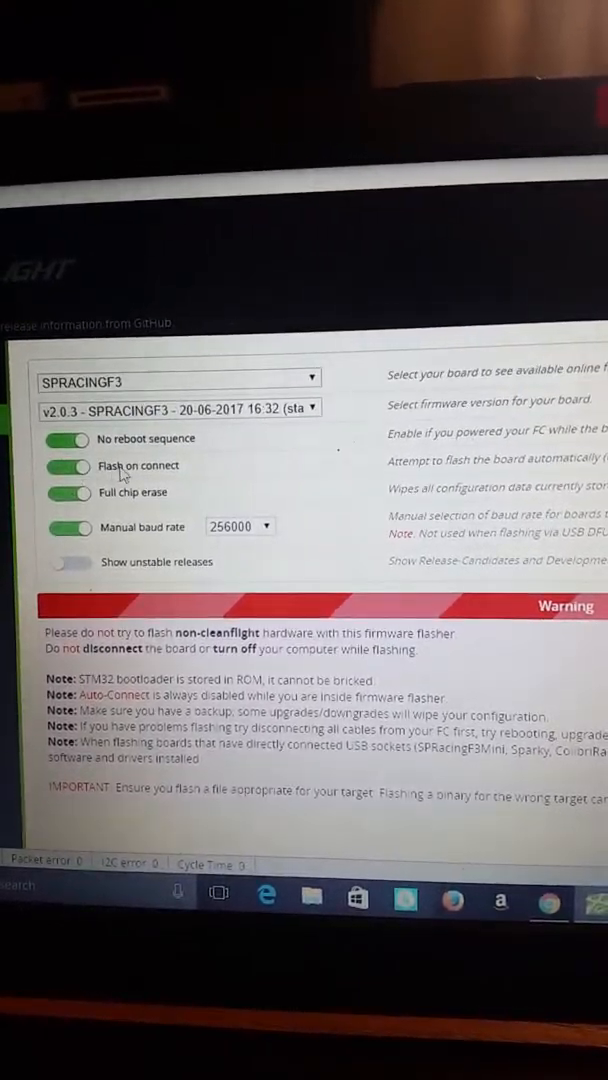